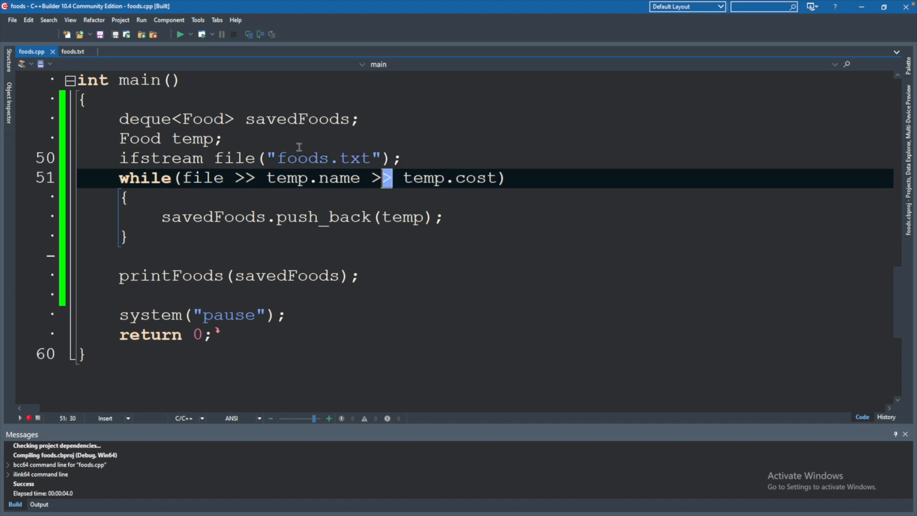
Review the read loop's temp.name, temp.cost, push_back call and Food temp declaration.
{"action": "left_click", "coordinate": [271, 178]}
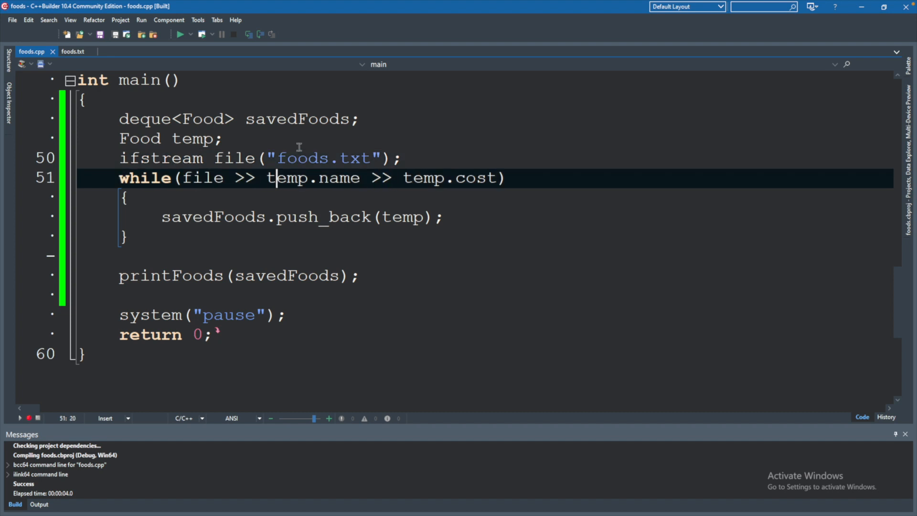
{"action": "left_click", "coordinate": [465, 179]}
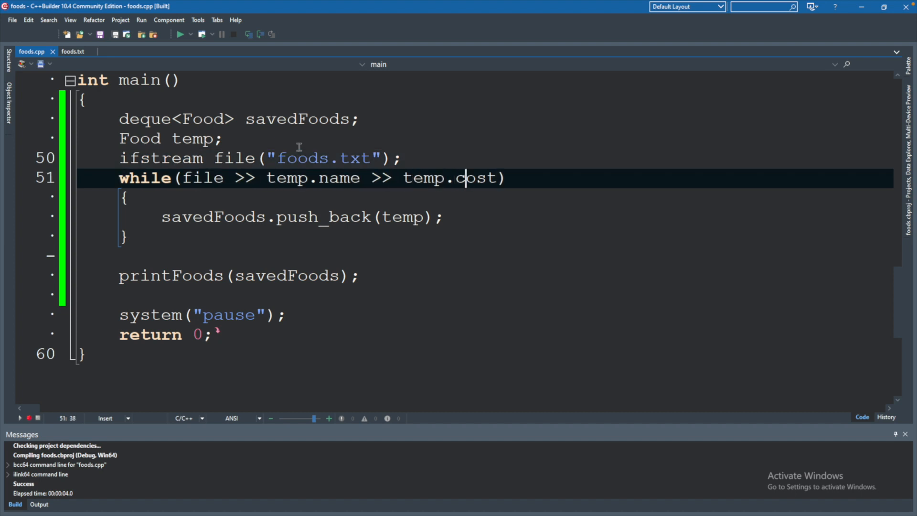
{"action": "left_click", "coordinate": [320, 218]}
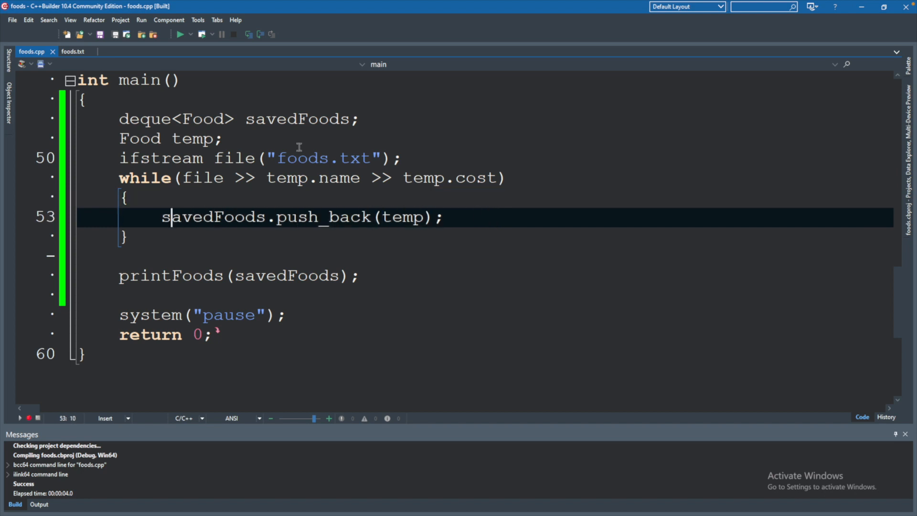
{"action": "left_click", "coordinate": [255, 275]}
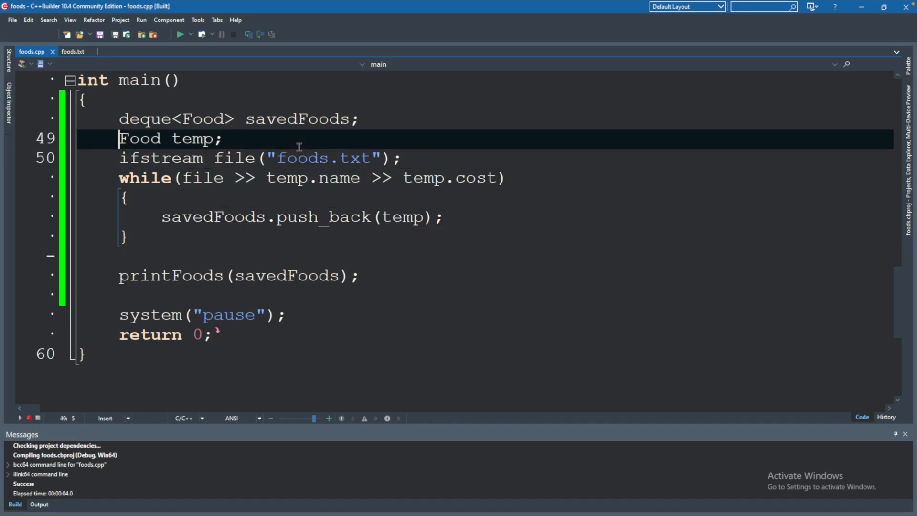
{"action": "double_click", "coordinate": [176, 138]}
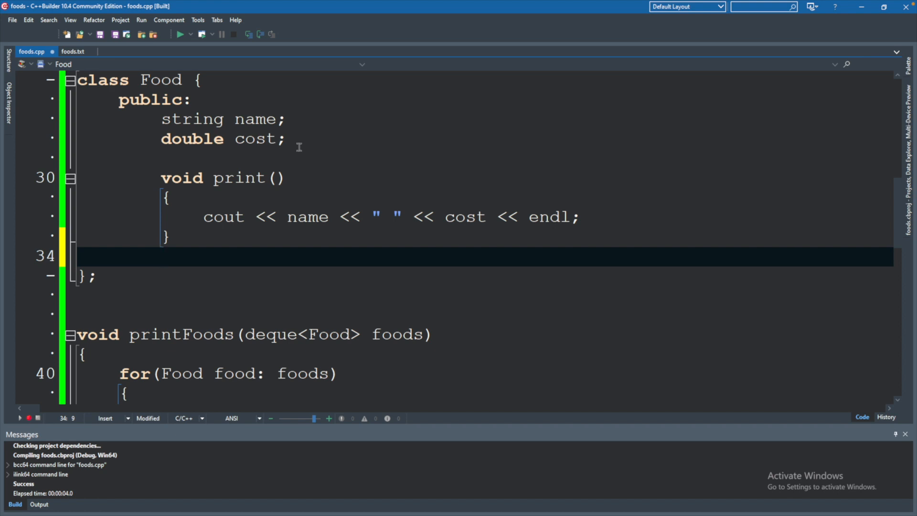
Write a Food() constructor in class Food whose body prints "constructor hit...\n".
{"action": "type", "text": "Foo"}
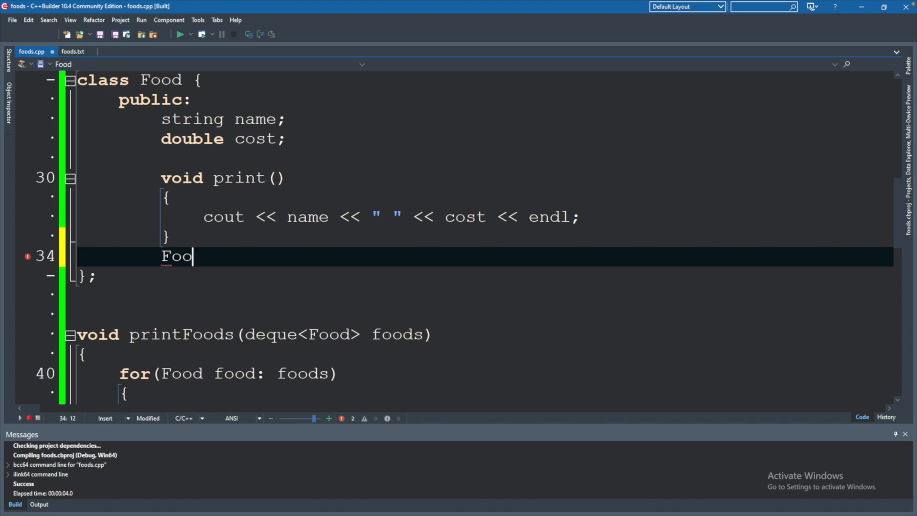
{"action": "type", "text": "()"}
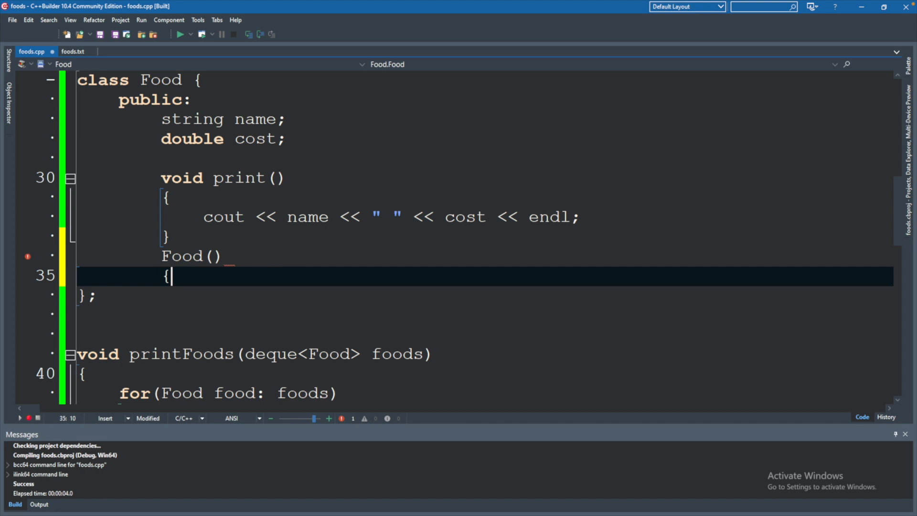
{"action": "type", "text": "cout << \"constructor"}
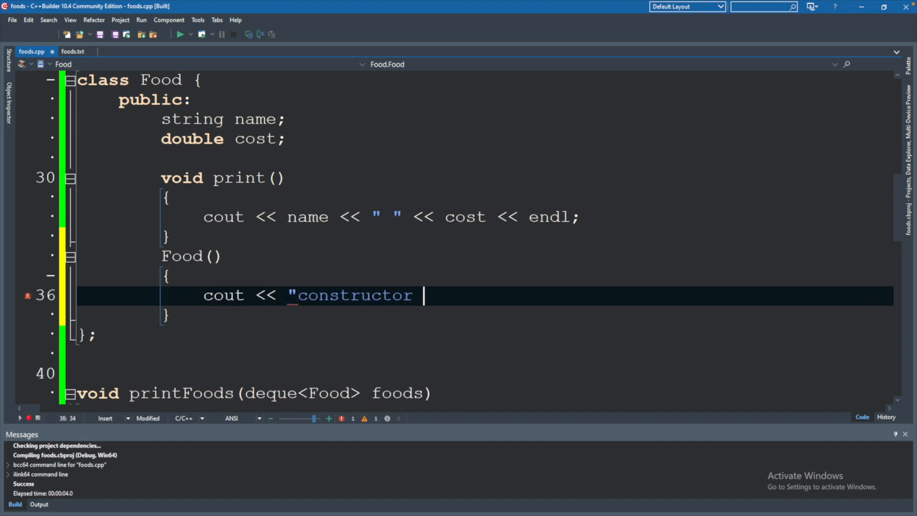
{"action": "type", "text": "hit...\";"}
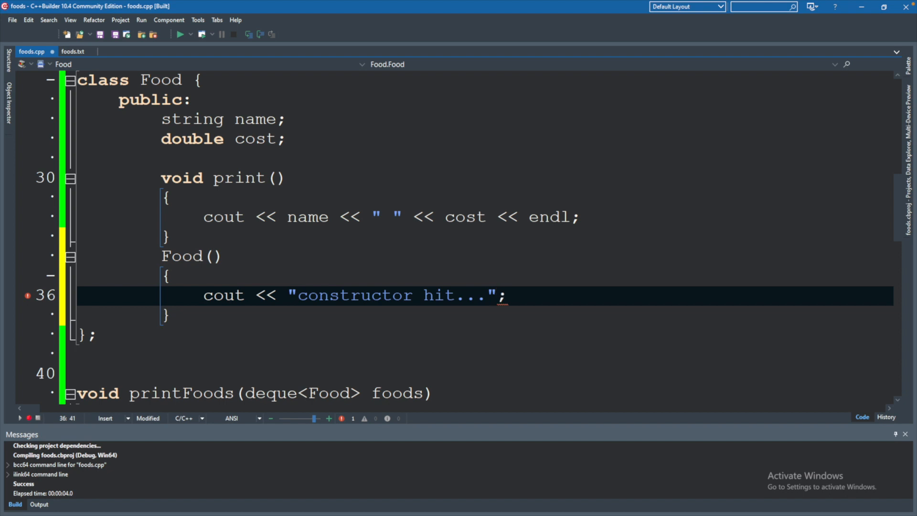
{"action": "type", "text": "\\n"}
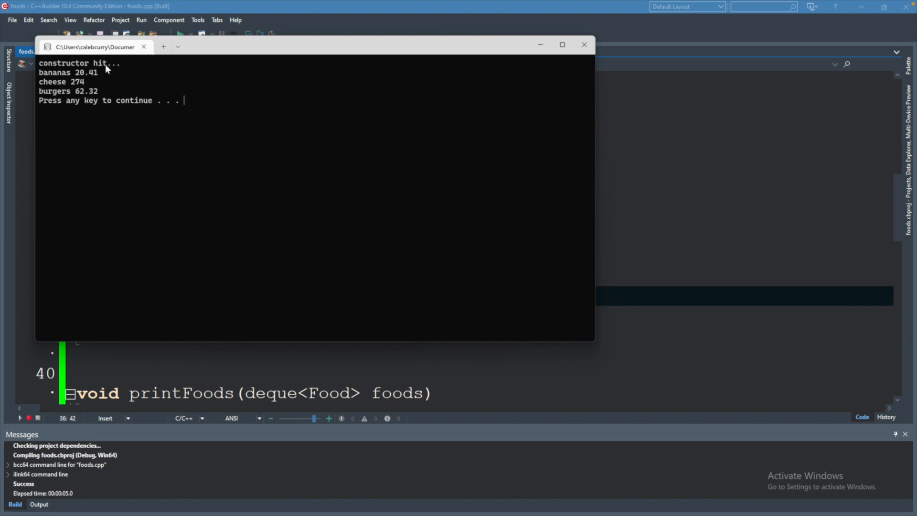
Close the console after "constructor hit..." appears once before bananas, cheese and burgers.
{"action": "left_click", "coordinate": [583, 45]}
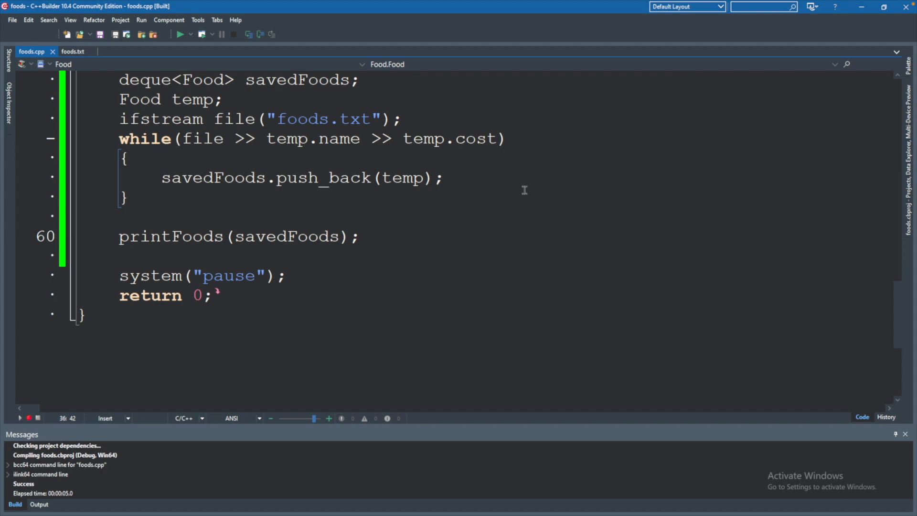
{"action": "mouse_move", "coordinate": [342, 150]}
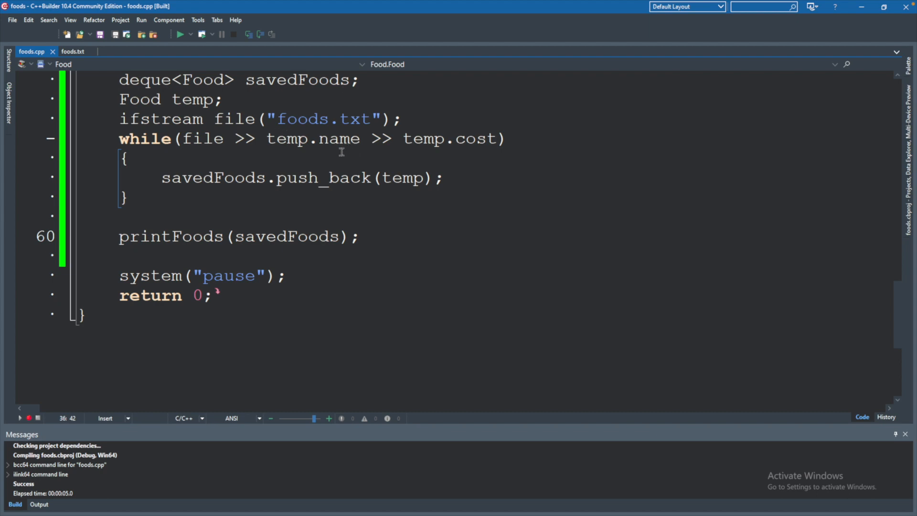
{"action": "mouse_move", "coordinate": [508, 176]}
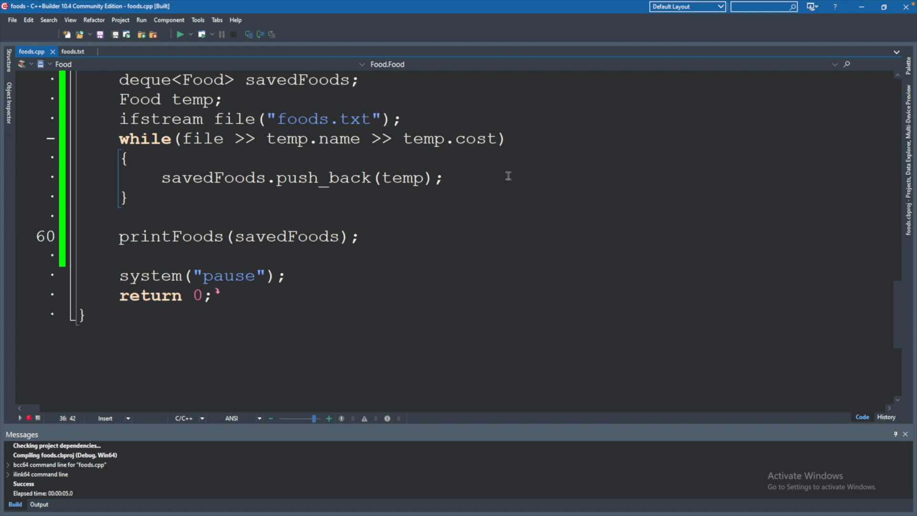
Review foods.txt's bananas, cheese and burgers entries, then return to the code tab.
{"action": "left_click", "coordinate": [77, 51]}
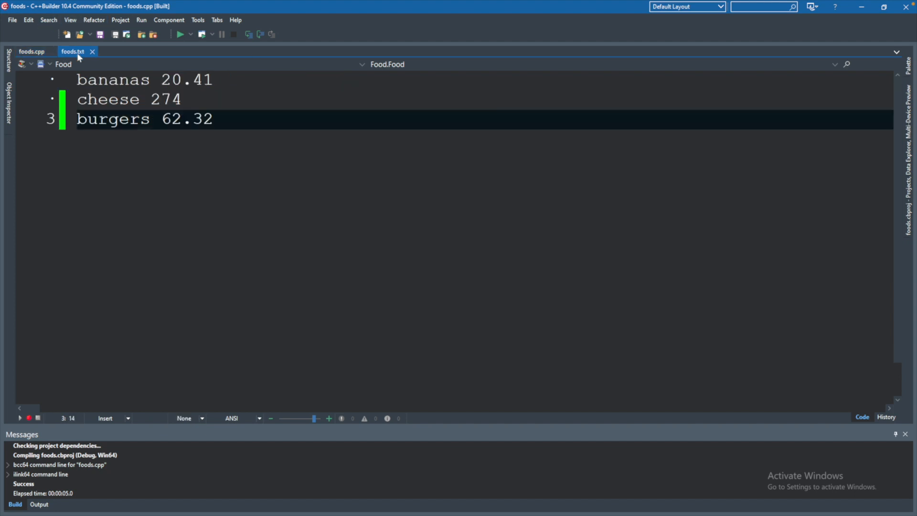
{"action": "left_click", "coordinate": [214, 119]}
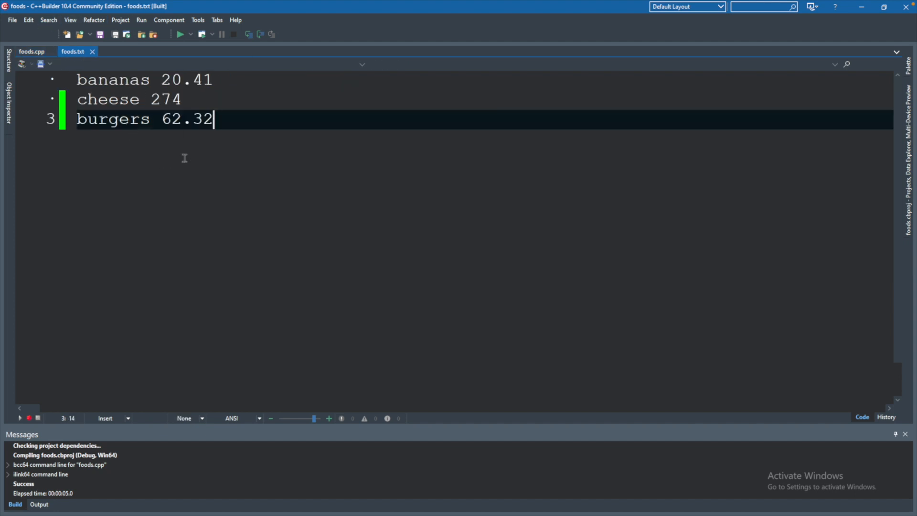
{"action": "left_click", "coordinate": [34, 51]}
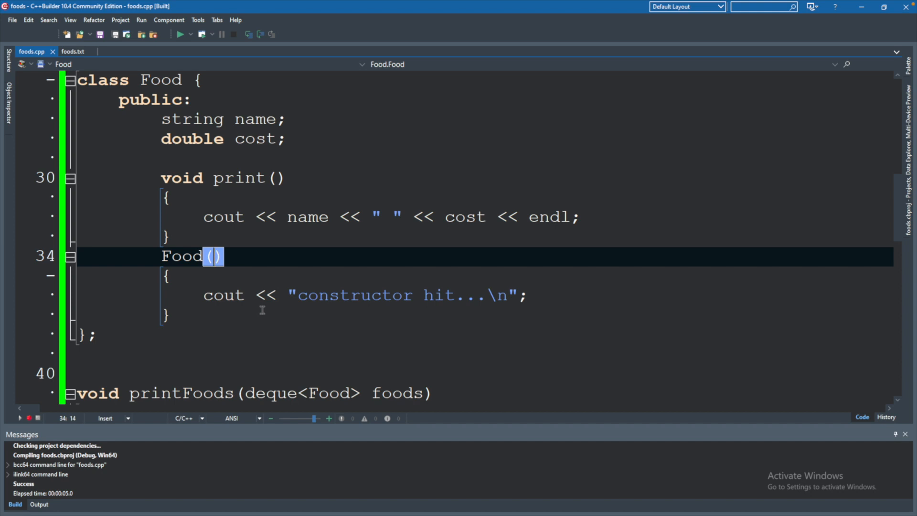
Change the constructor to Food(string name, double cost) and delete its cout statement.
{"action": "type", "text": "string name,"}
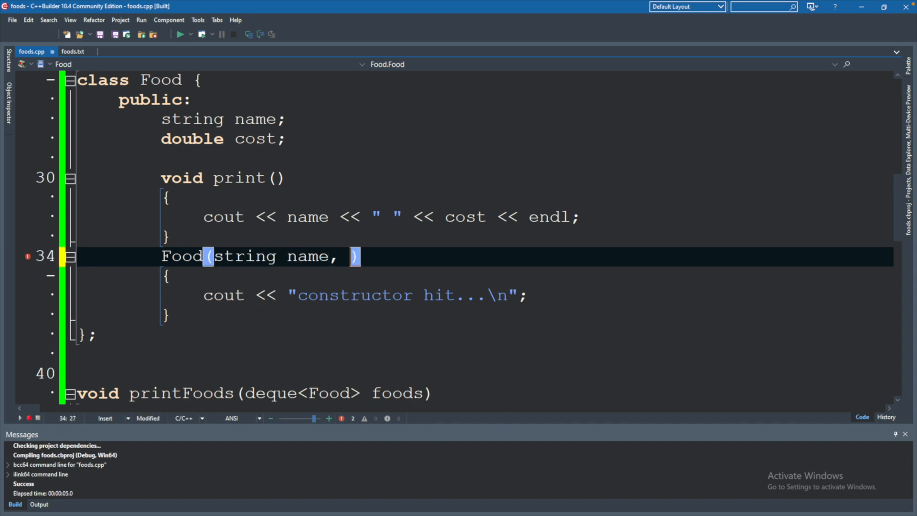
{"action": "type", "text": "double cost"}
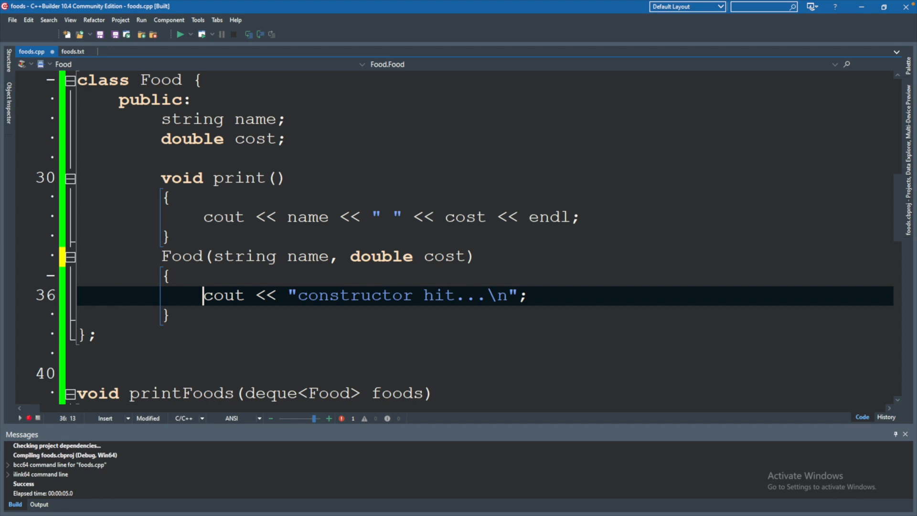
{"action": "left_click_drag", "start_coordinate": [203, 294], "coordinate": [495, 295]}
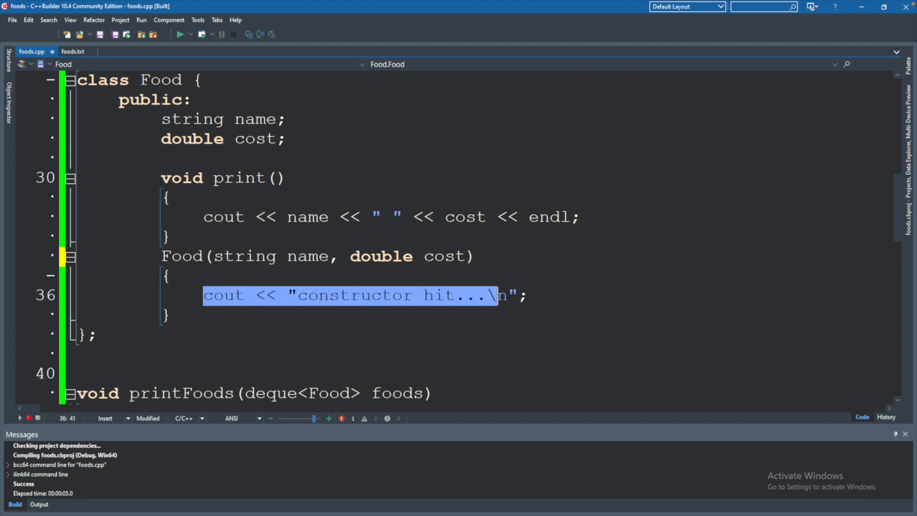
{"action": "key", "text": "Delete"}
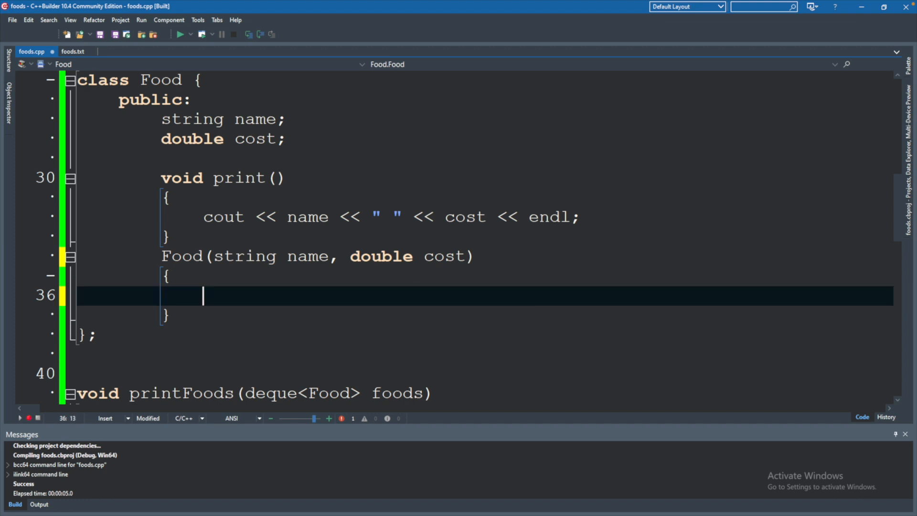
Write name=name; in the constructor body and inspect both sides of the assignment.
{"action": "type", "text": "nam"}
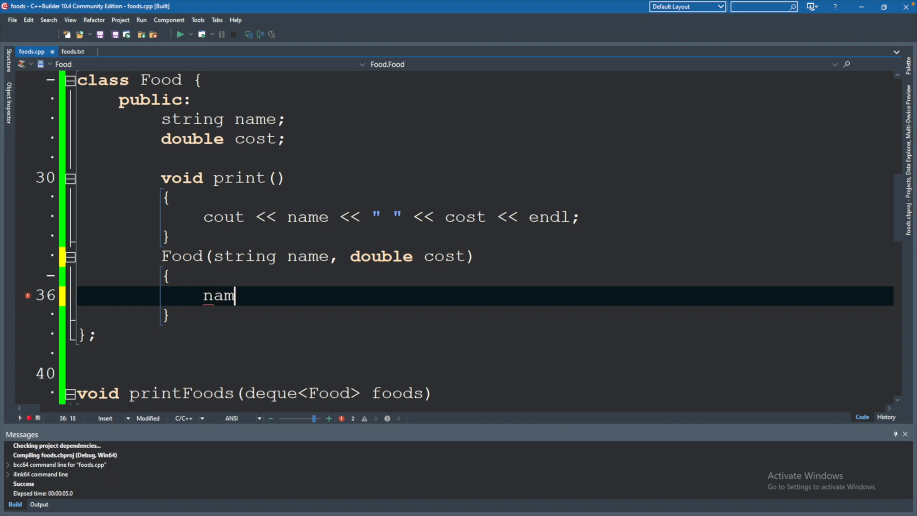
{"action": "type", "text": "e="}
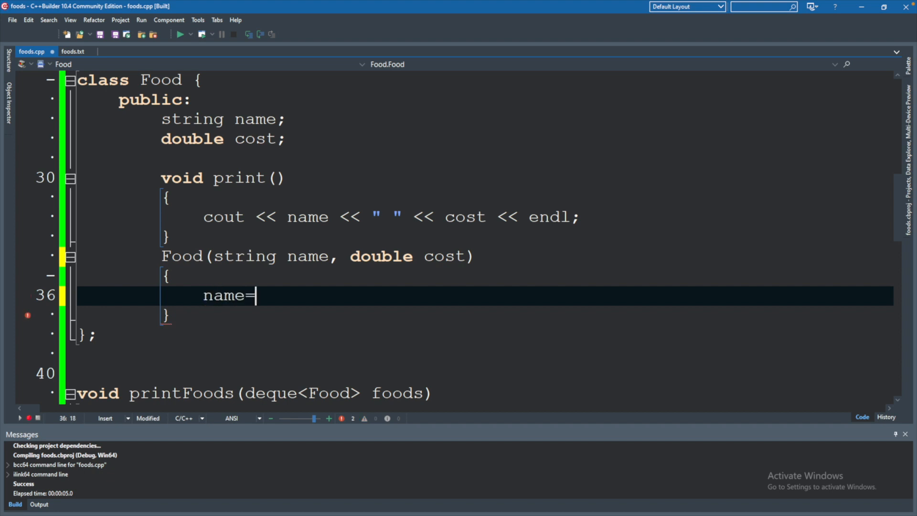
{"action": "type", "text": "name"}
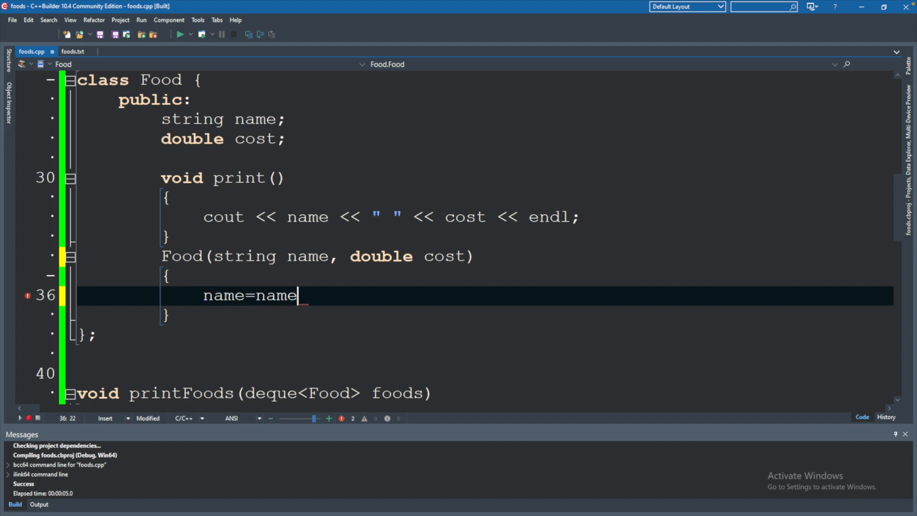
{"action": "type", "text": ";"}
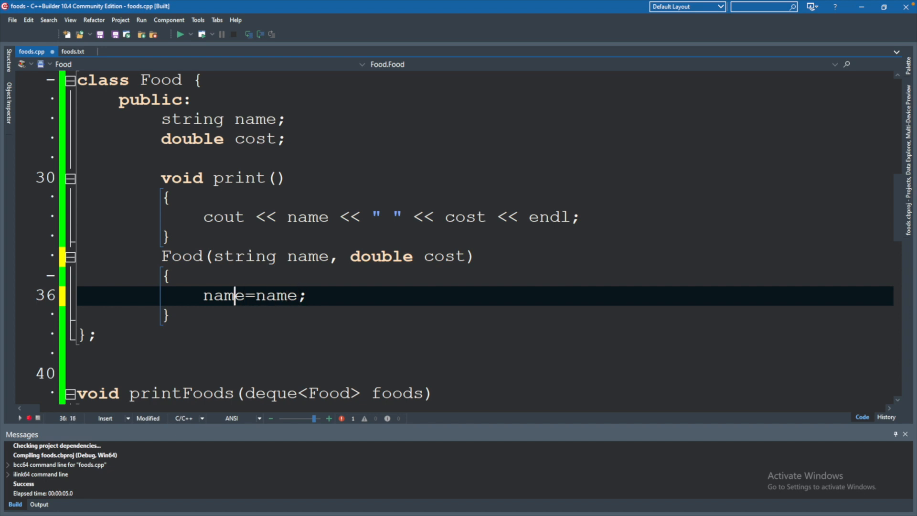
{"action": "left_click_drag", "start_coordinate": [203, 295], "coordinate": [289, 295]}
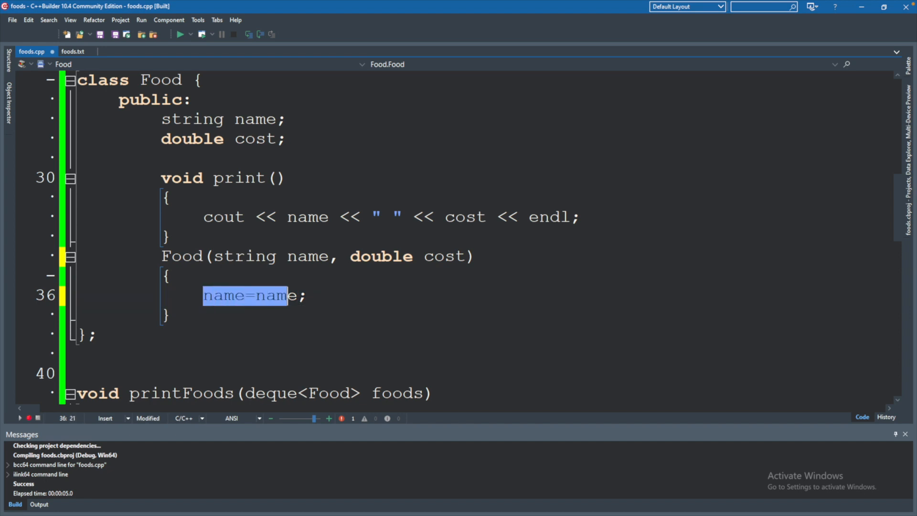
{"action": "left_click", "coordinate": [246, 296]}
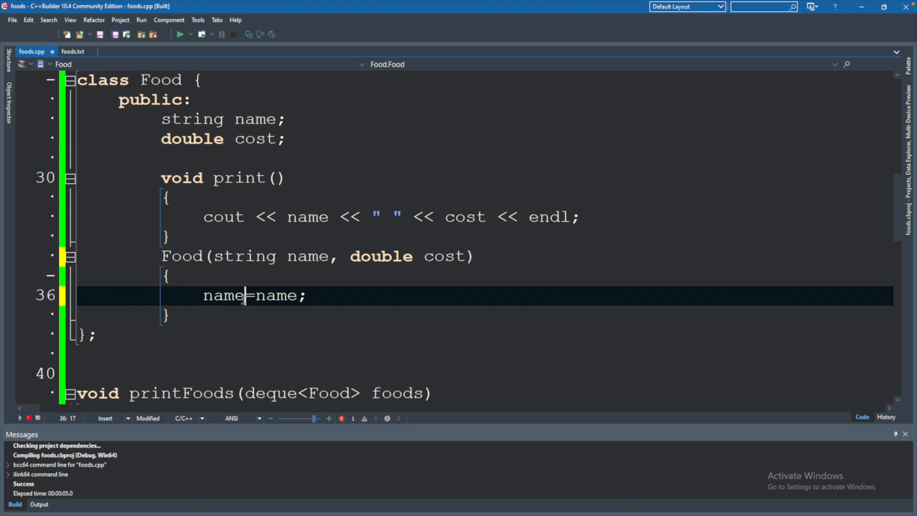
{"action": "double_click", "coordinate": [223, 296]}
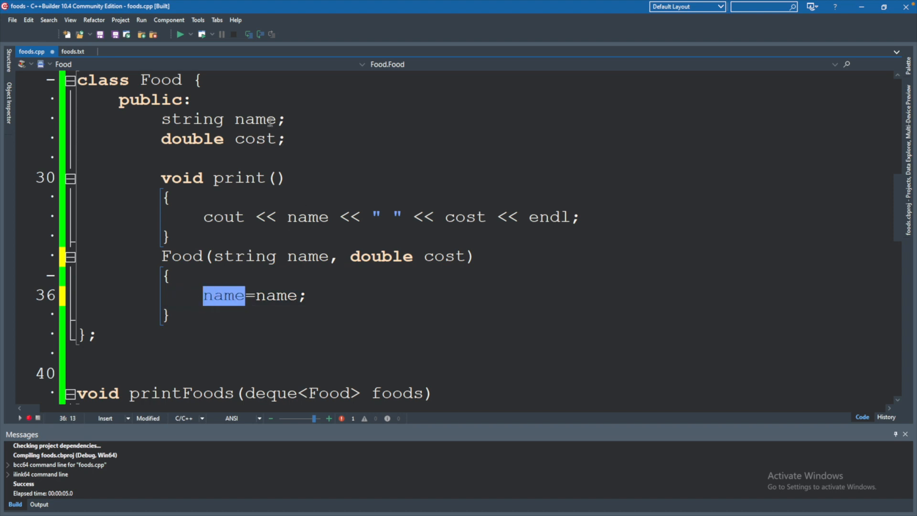
{"action": "left_click", "coordinate": [276, 295]}
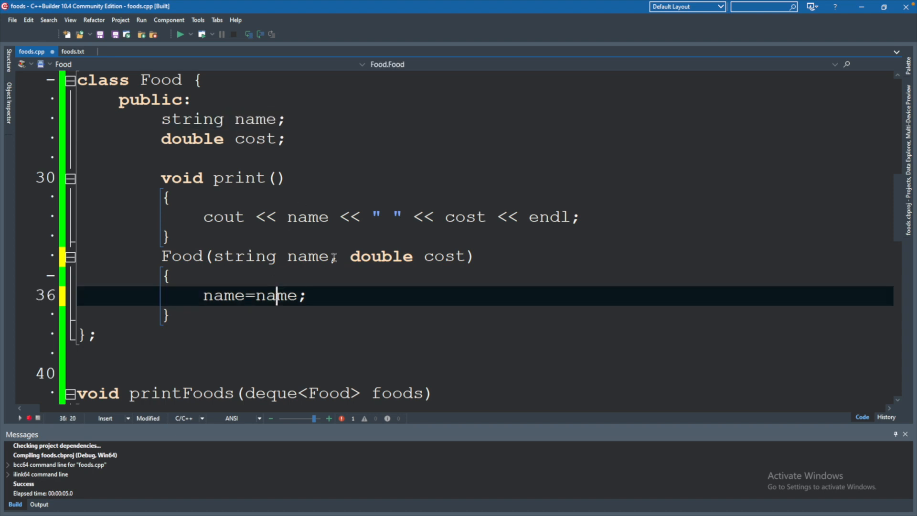
Prefix the assignment with this->, add this->cost=cost;, and run the build.
{"action": "double_click", "coordinate": [305, 256]}
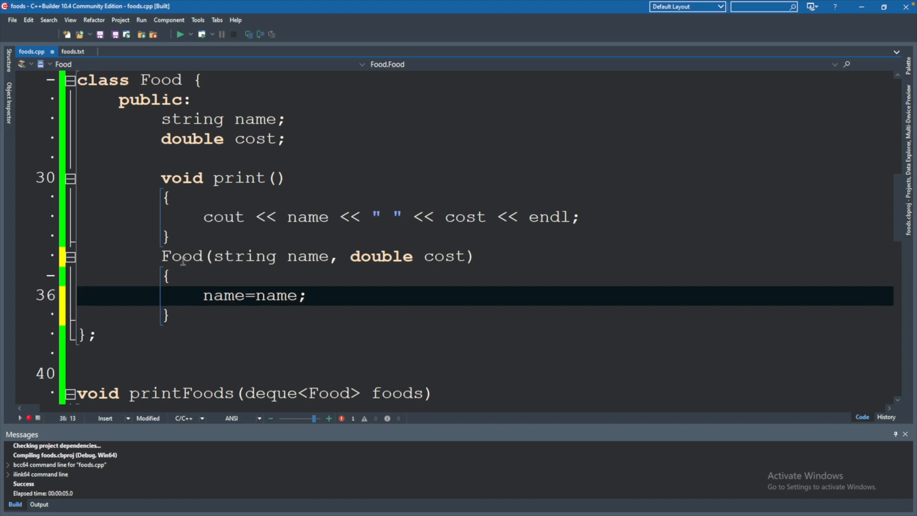
{"action": "type", "text": "this->"}
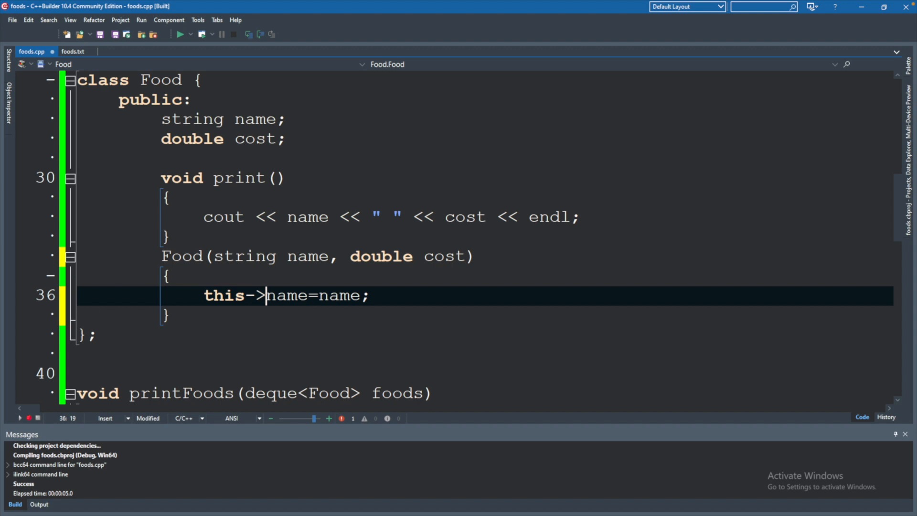
{"action": "type", "text": "thi"}
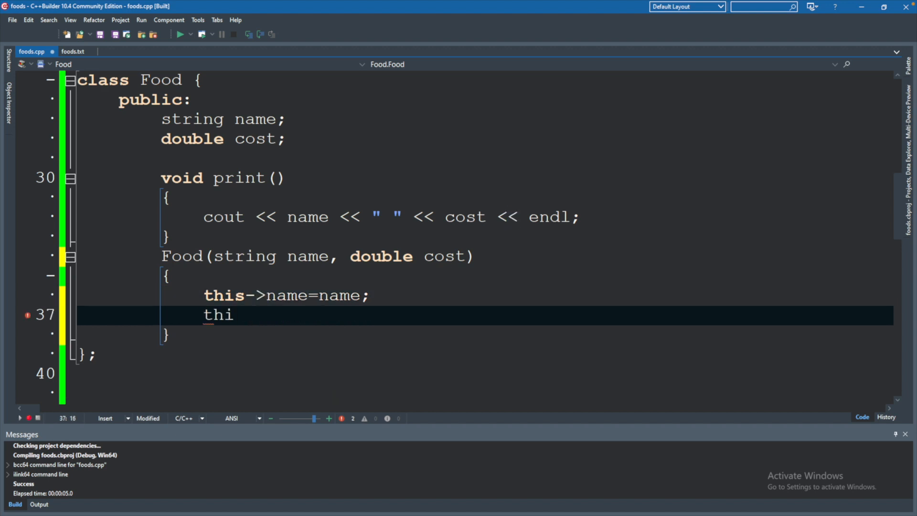
{"action": "type", "text": "s->"}
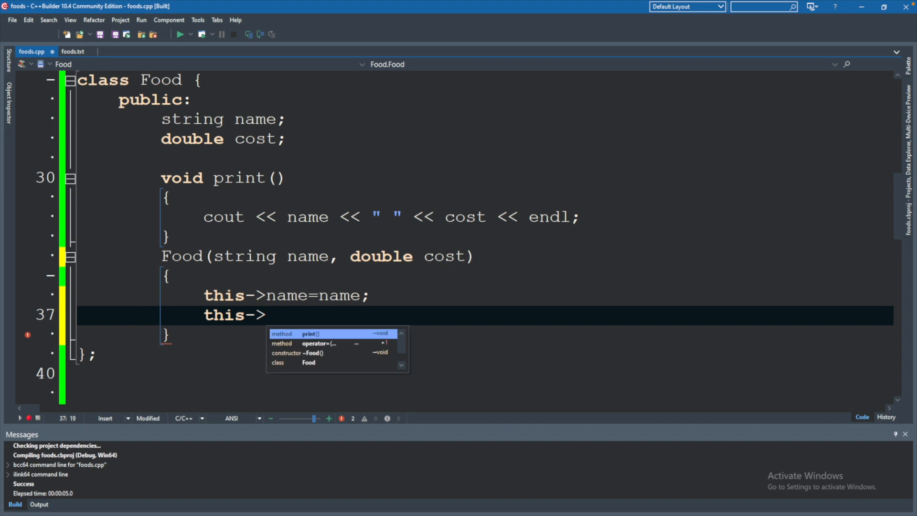
{"action": "type", "text": "cost=cos"}
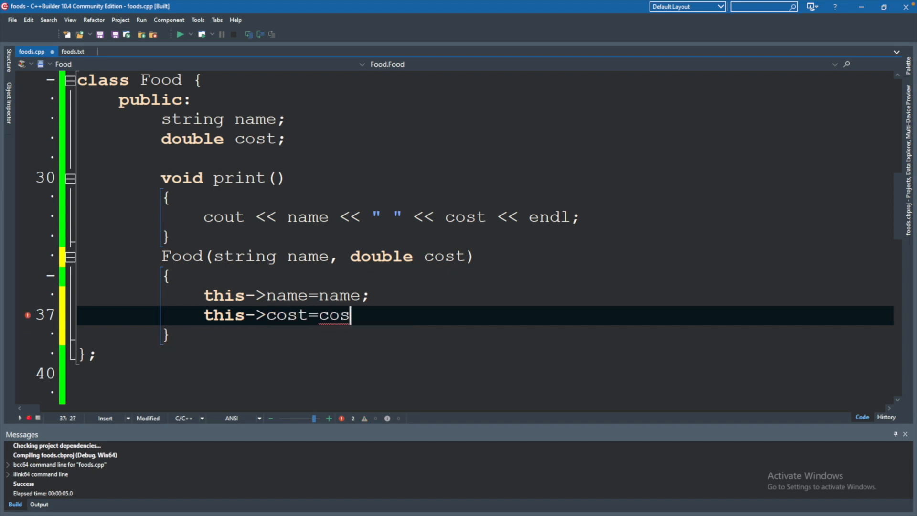
{"action": "type", "text": "t;"}
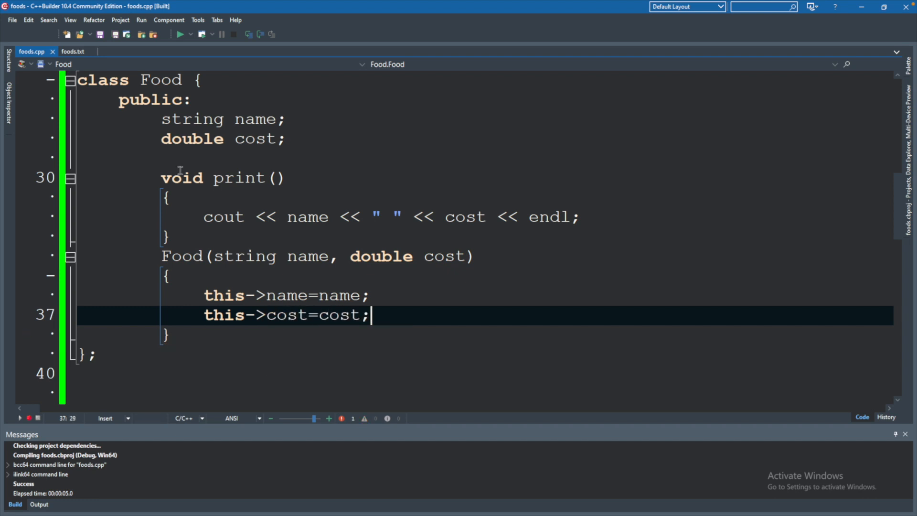
{"action": "left_click", "coordinate": [179, 34]}
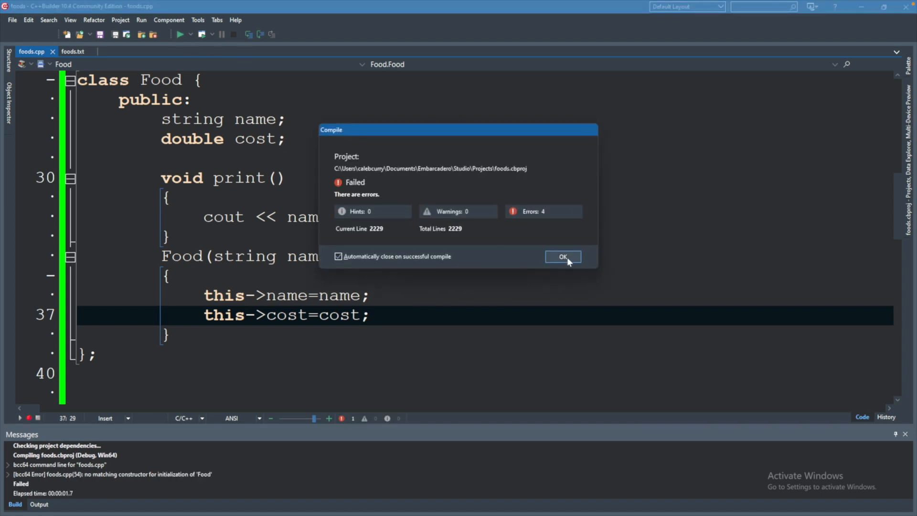
Dismiss the Compile Failed dialog reporting no matching constructor for Food.
{"action": "left_click", "coordinate": [563, 257]}
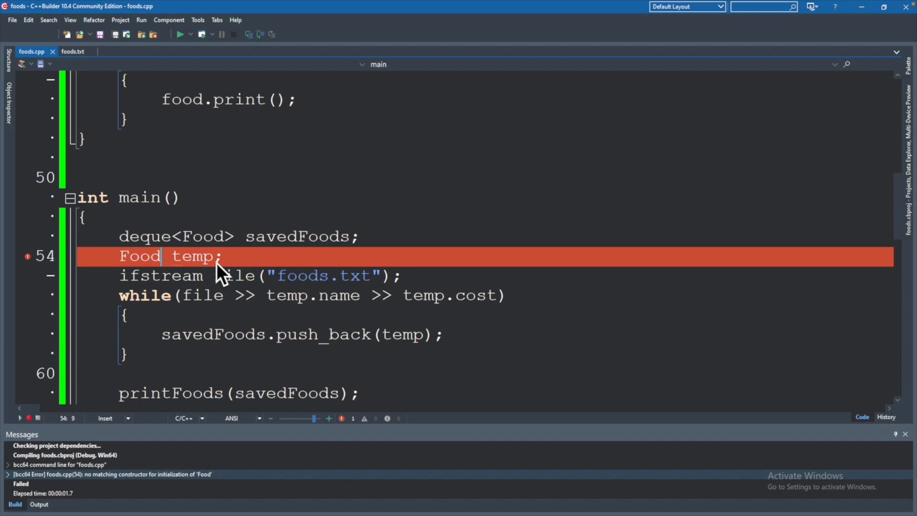
{"action": "mouse_move", "coordinate": [262, 256]}
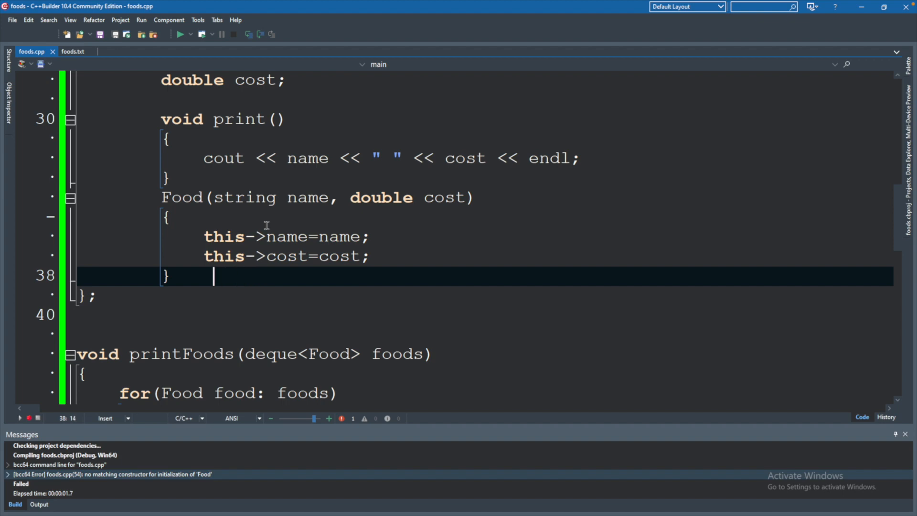
Add an empty Food() {} constructor, run, and close the console listing bananas, cheese, burgers.
{"action": "type", "text": "Food("}
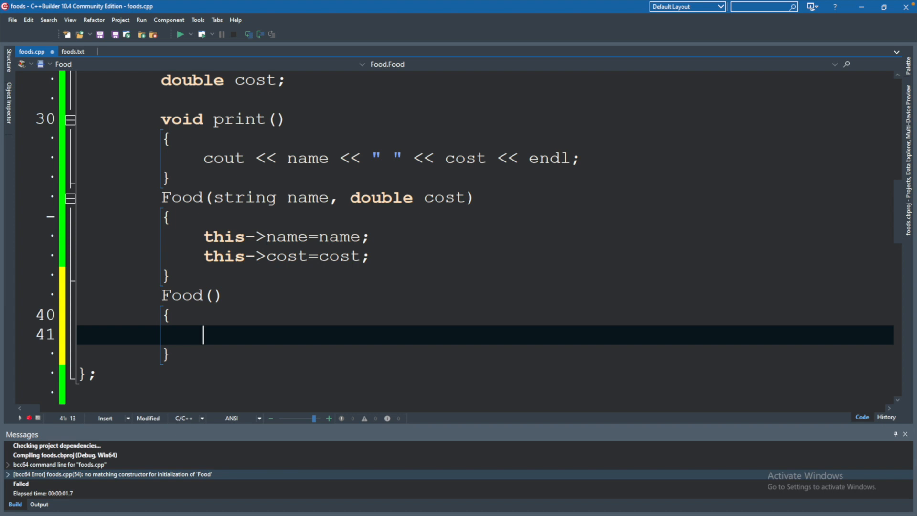
{"action": "left_click", "coordinate": [180, 33]}
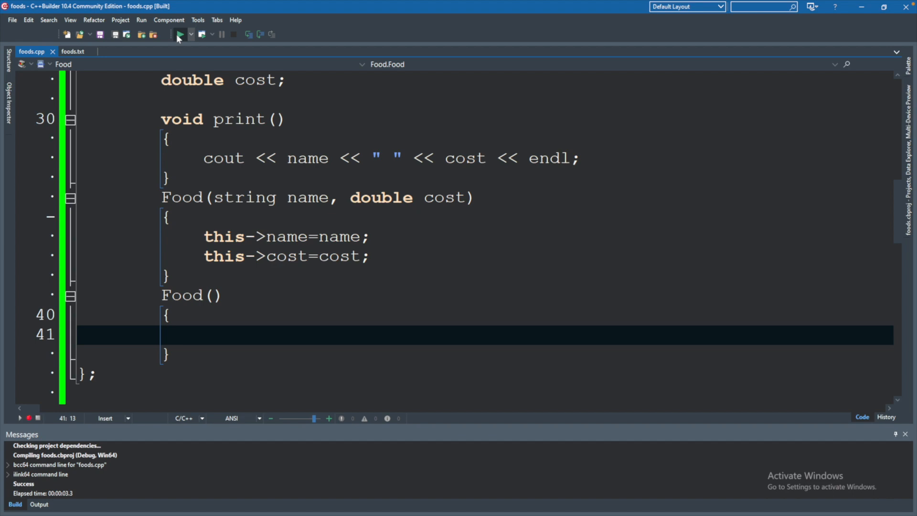
{"action": "left_click", "coordinate": [181, 33]}
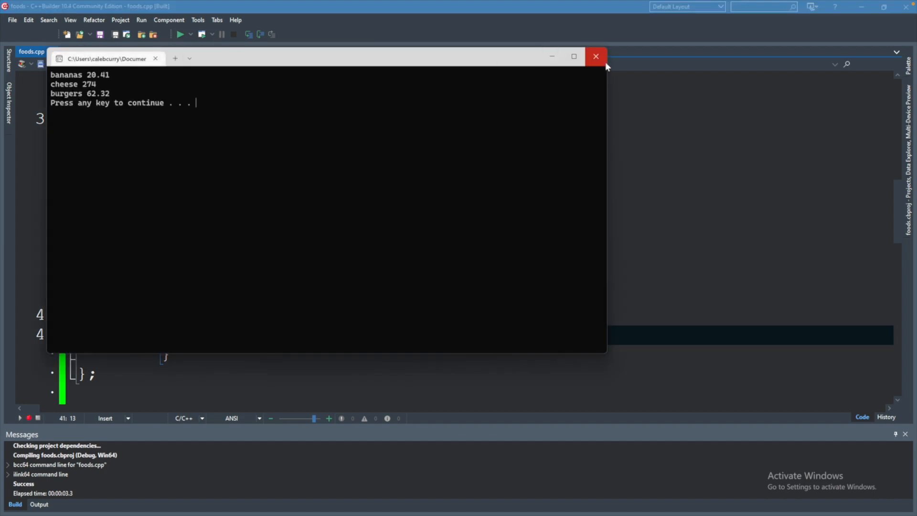
{"action": "left_click", "coordinate": [596, 56]}
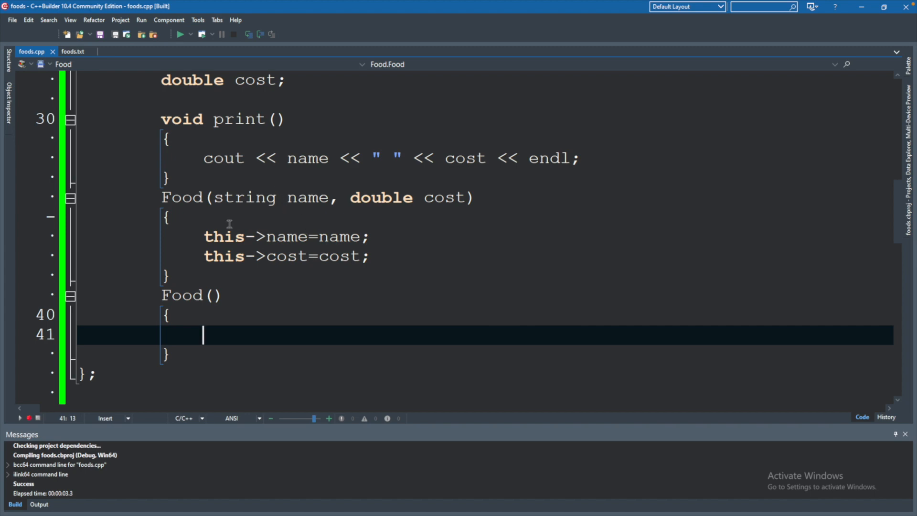
Edit main's declaration to Food temp("test", 25) and select that line.
{"action": "scroll", "scroll_direction": "down", "scroll_amount": 3}
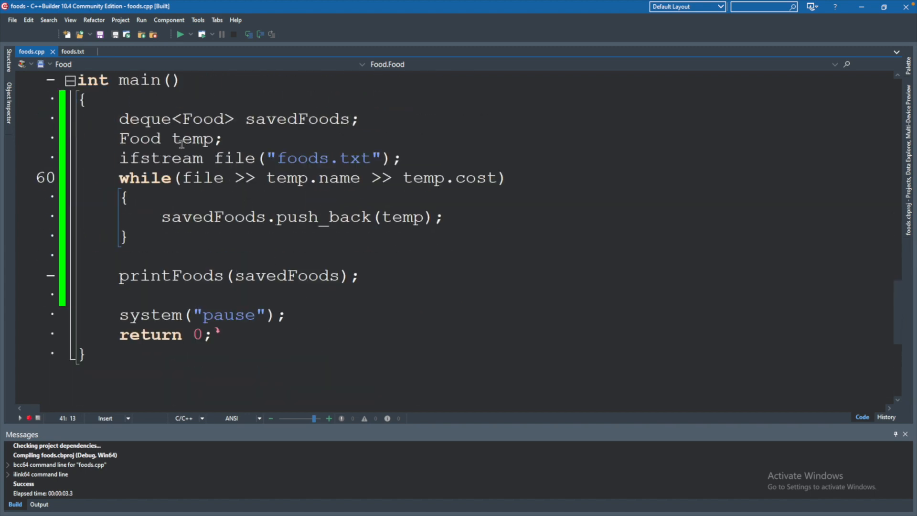
{"action": "left_click", "coordinate": [214, 139]}
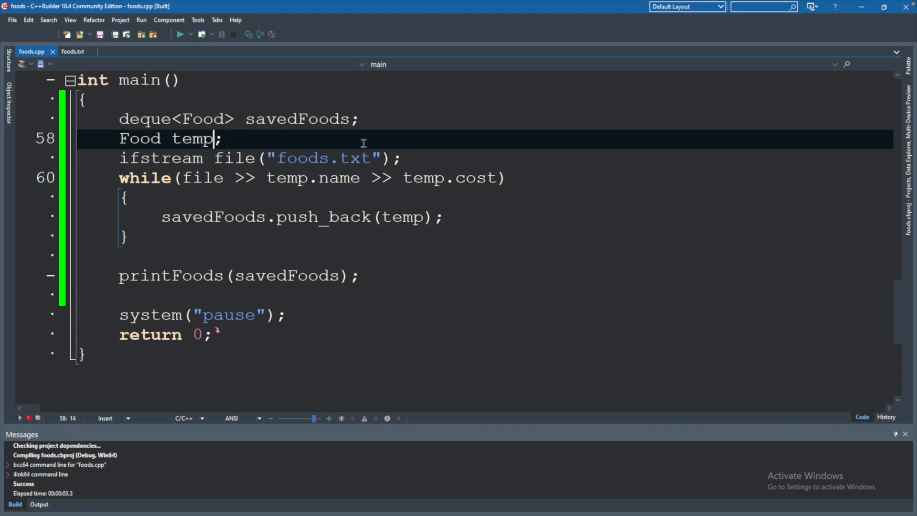
{"action": "type", "text": "()"}
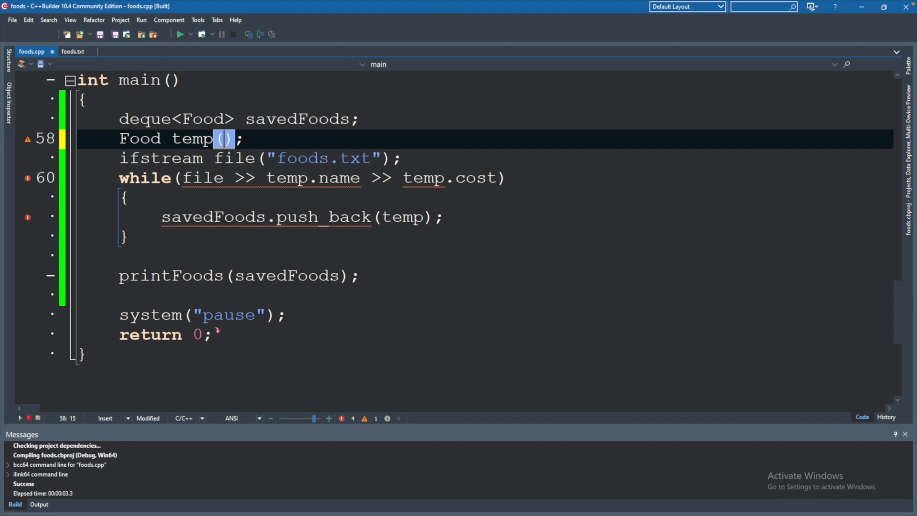
{"action": "type", "text": "\"test\""}
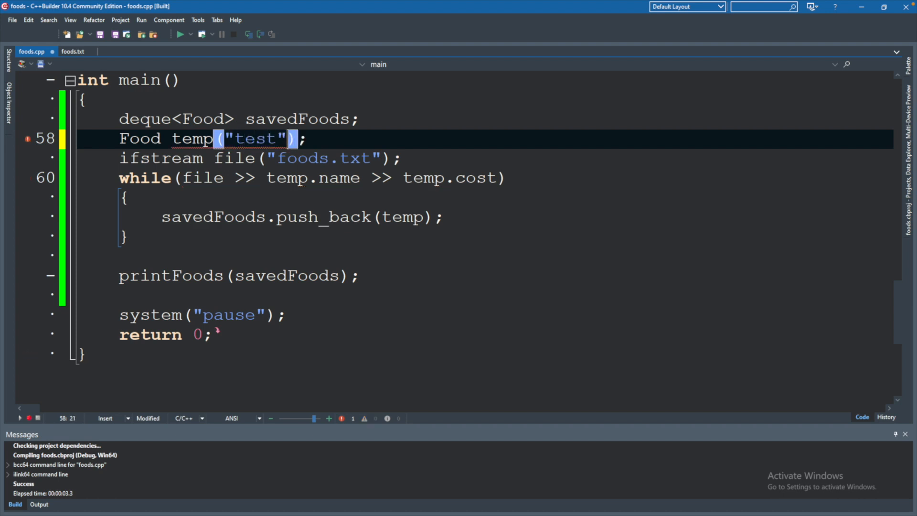
{"action": "type", "text": ", 25"}
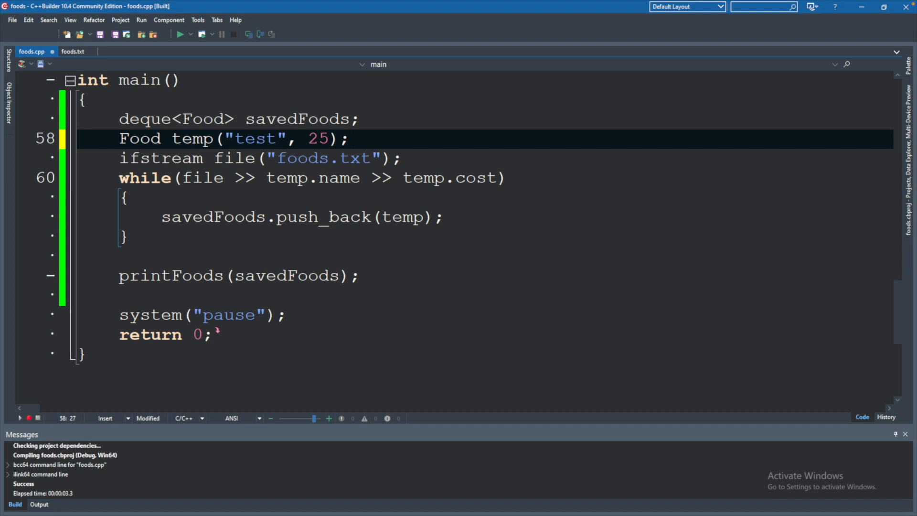
{"action": "left_click", "coordinate": [319, 177]}
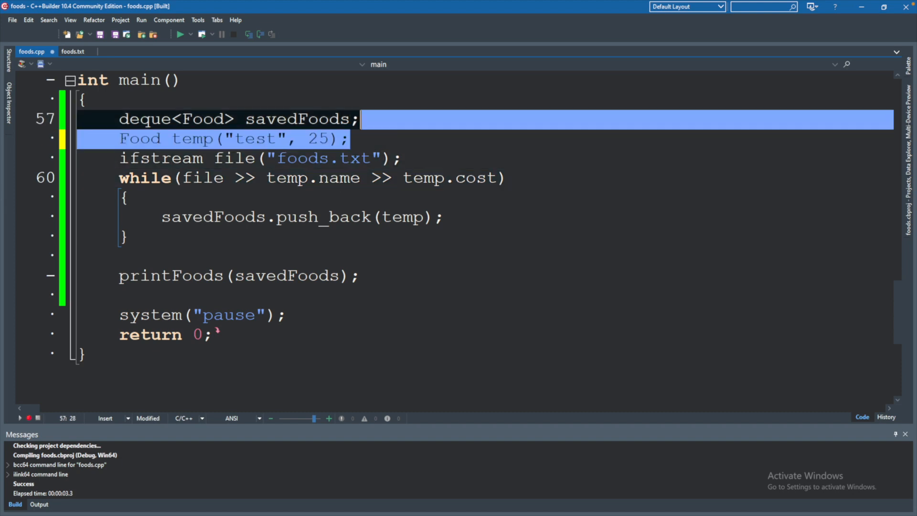
Delete temp, read into local string name and double cost, push_back Food(name, cost), then run.
{"action": "key", "text": "Delete"}
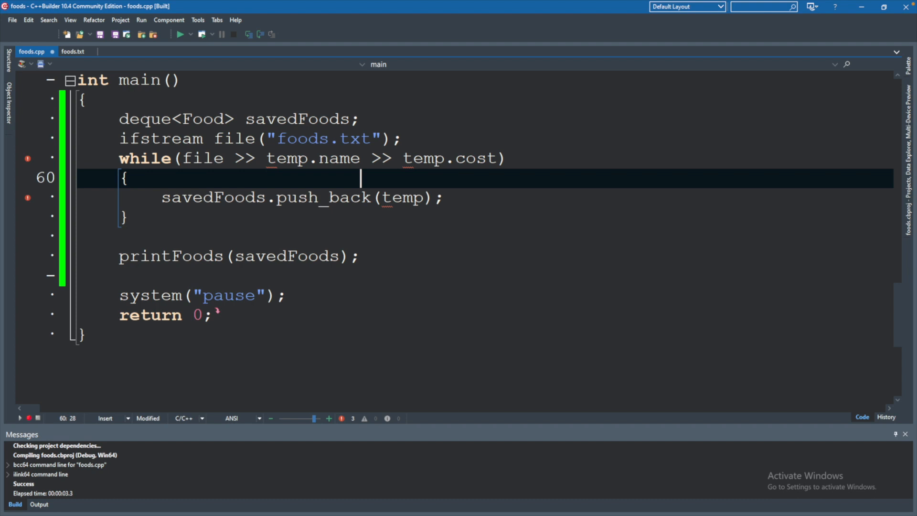
{"action": "double_click", "coordinate": [392, 197]}
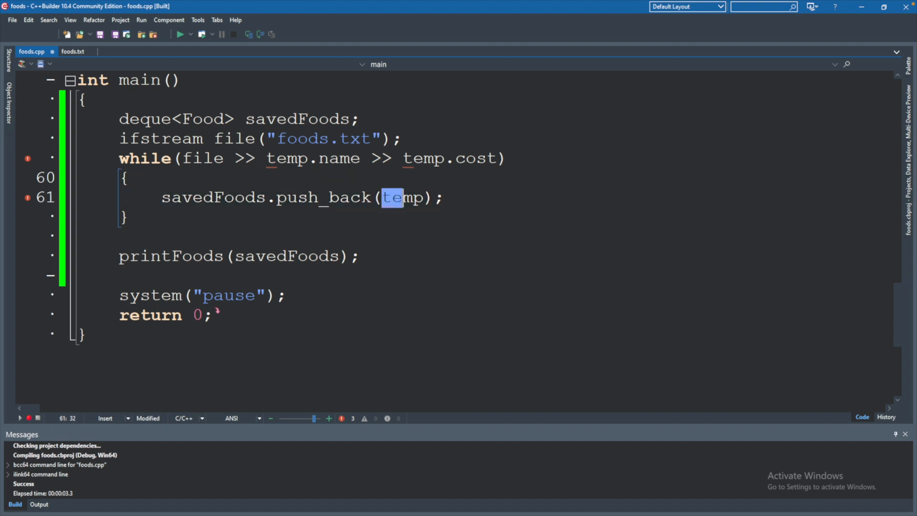
{"action": "type", "text": "Food"}
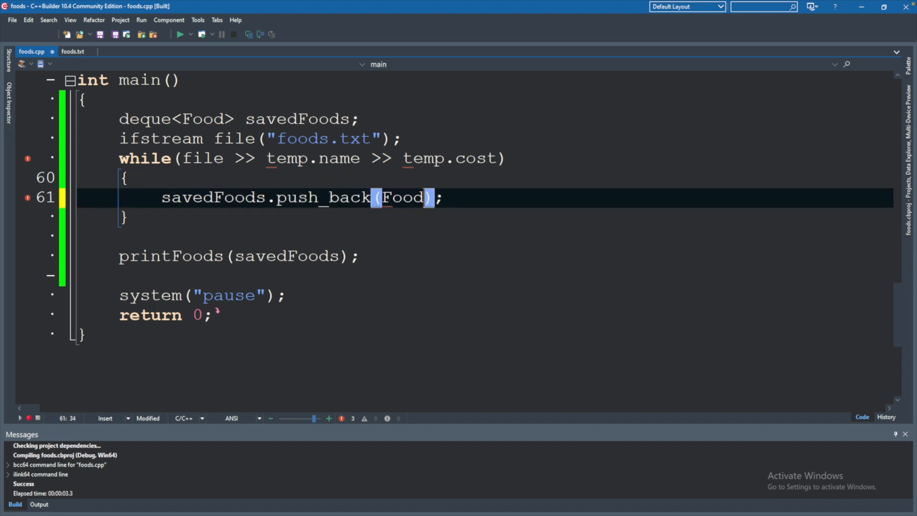
{"action": "type", "text": "("}
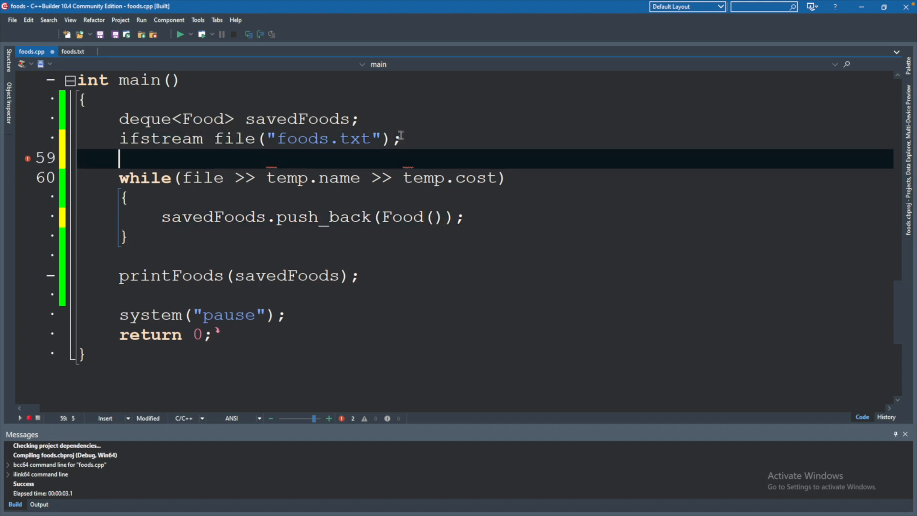
{"action": "type", "text": "string name;"}
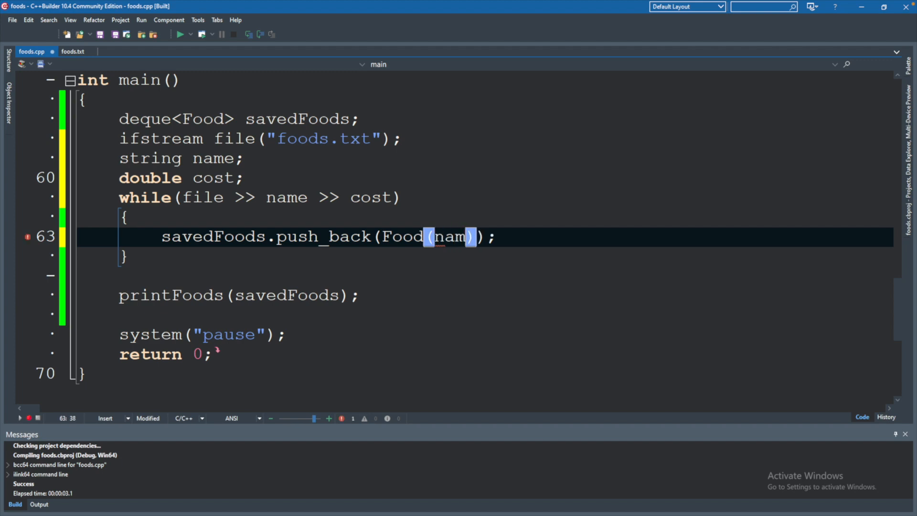
{"action": "type", "text": "e, cost"}
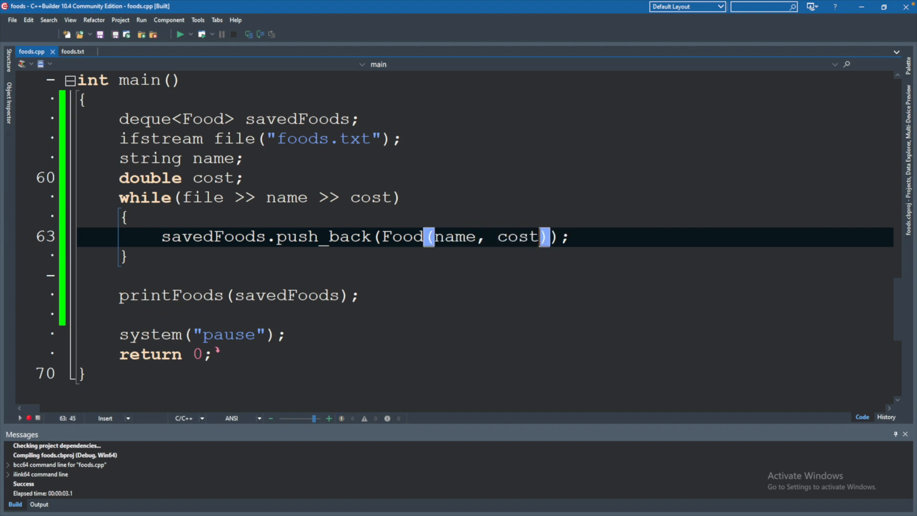
{"action": "left_click", "coordinate": [180, 33]}
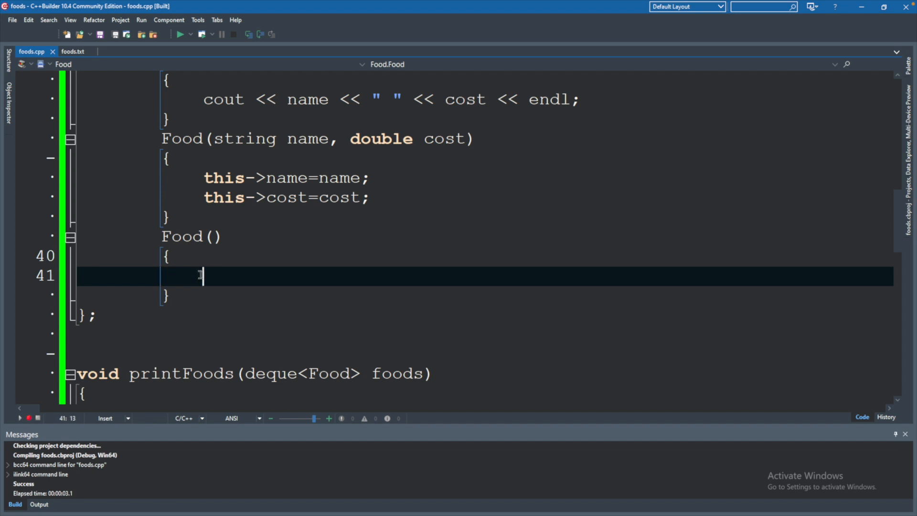
Set cost=0 in Food()'s body and remove a trial =0 from the cost member.
{"action": "type", "text": "cos"}
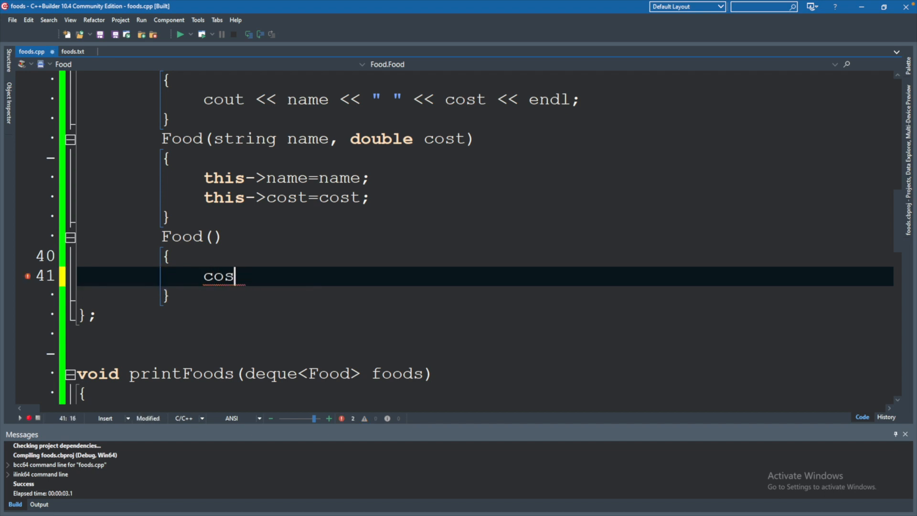
{"action": "type", "text": "t=0"}
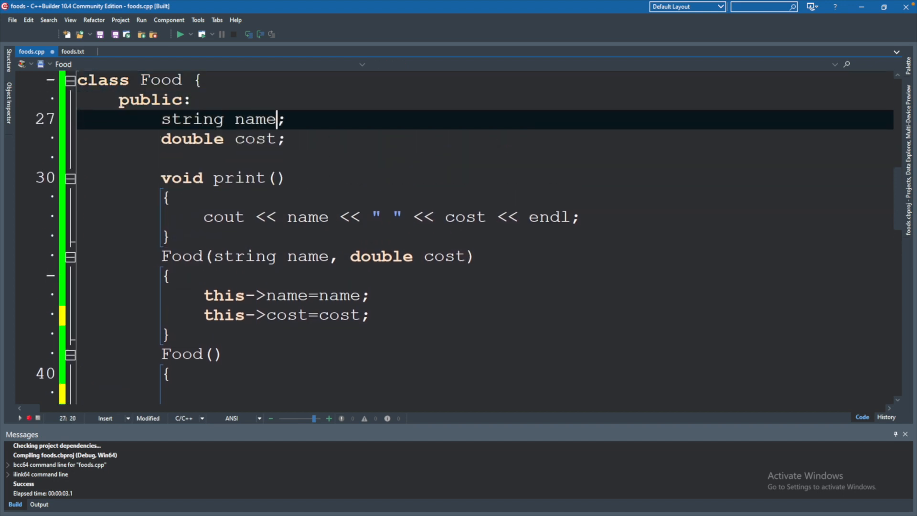
{"action": "type", "text": "=0"}
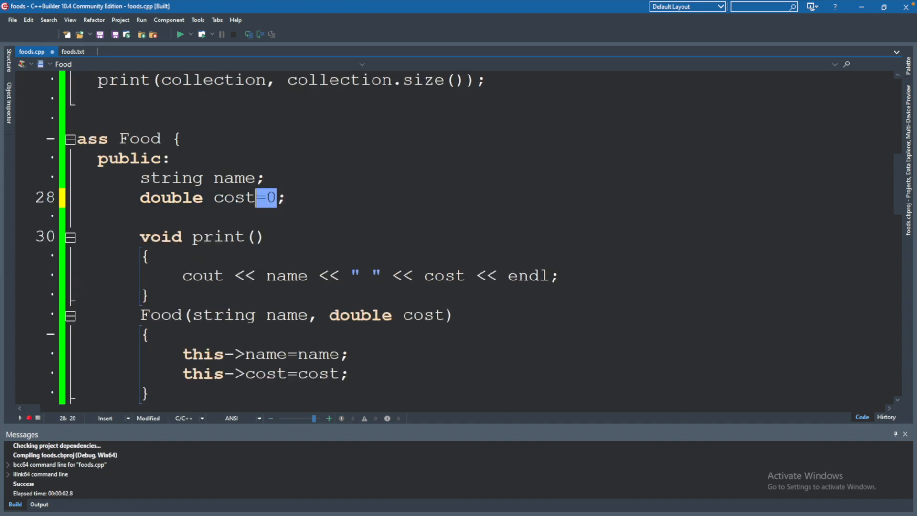
{"action": "key", "text": "Delete"}
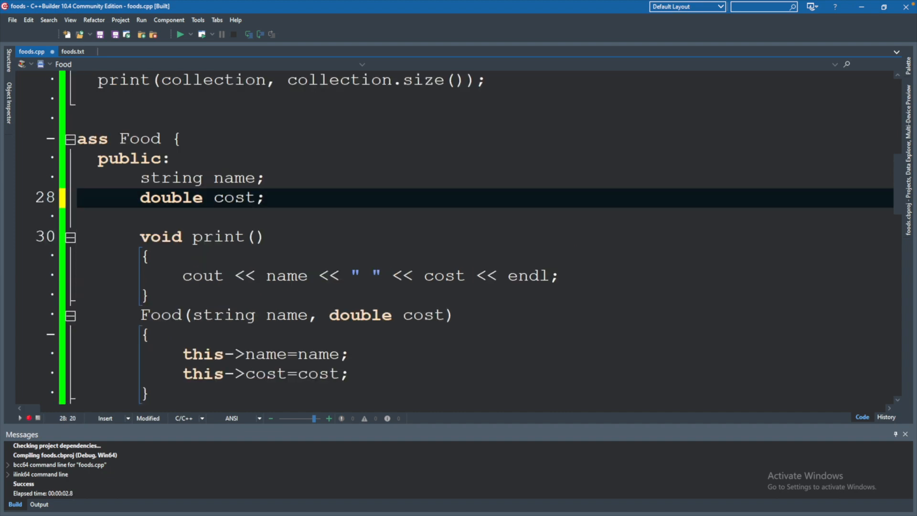